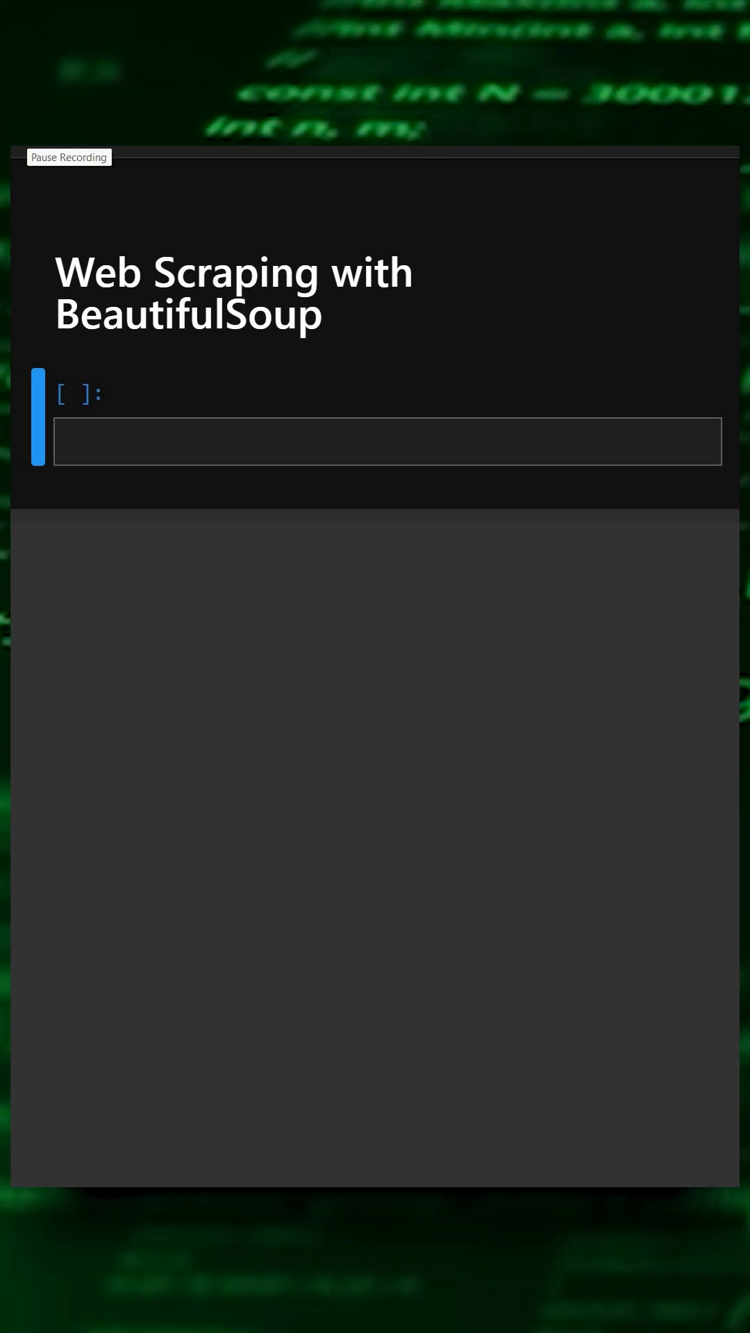
Begin the empty code cell under the Web Scraping heading with the word import
type("import")
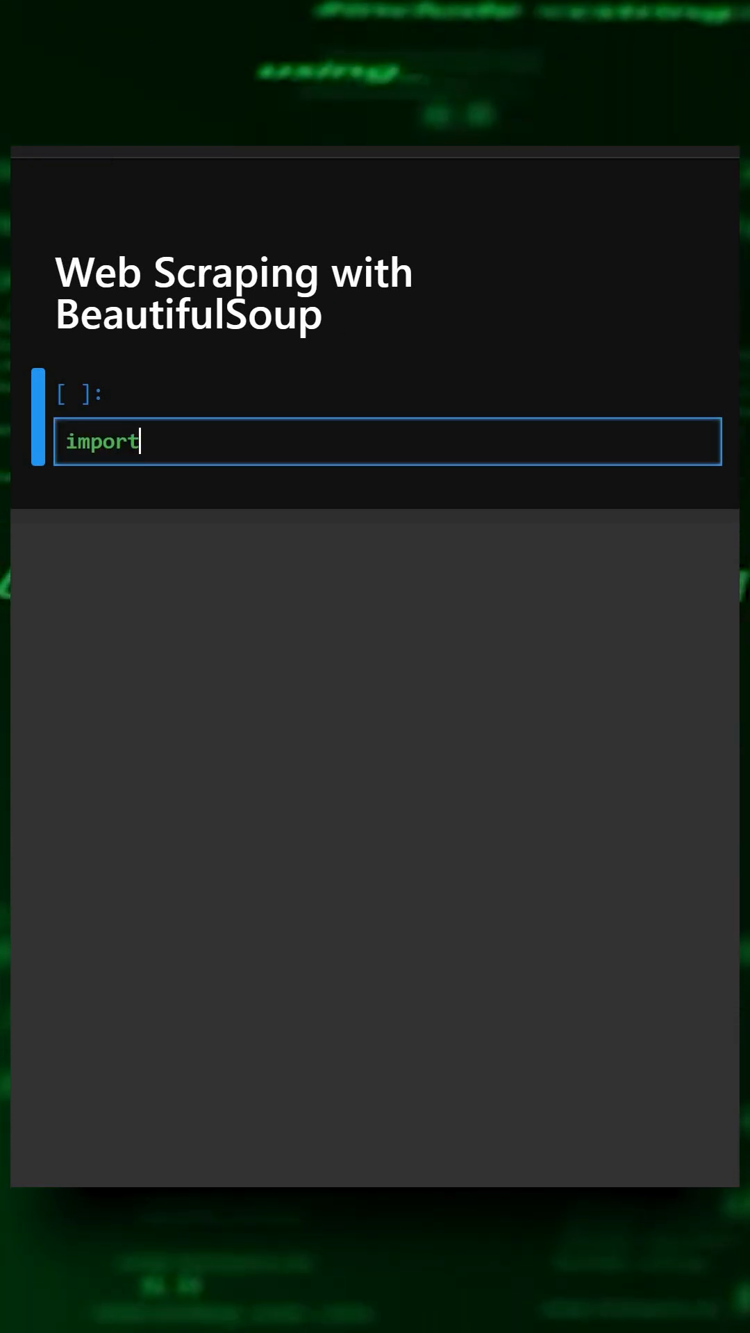
Write the two import lines: 'import requests' and 'from bs4 import BeautifulSoup'
type("r")
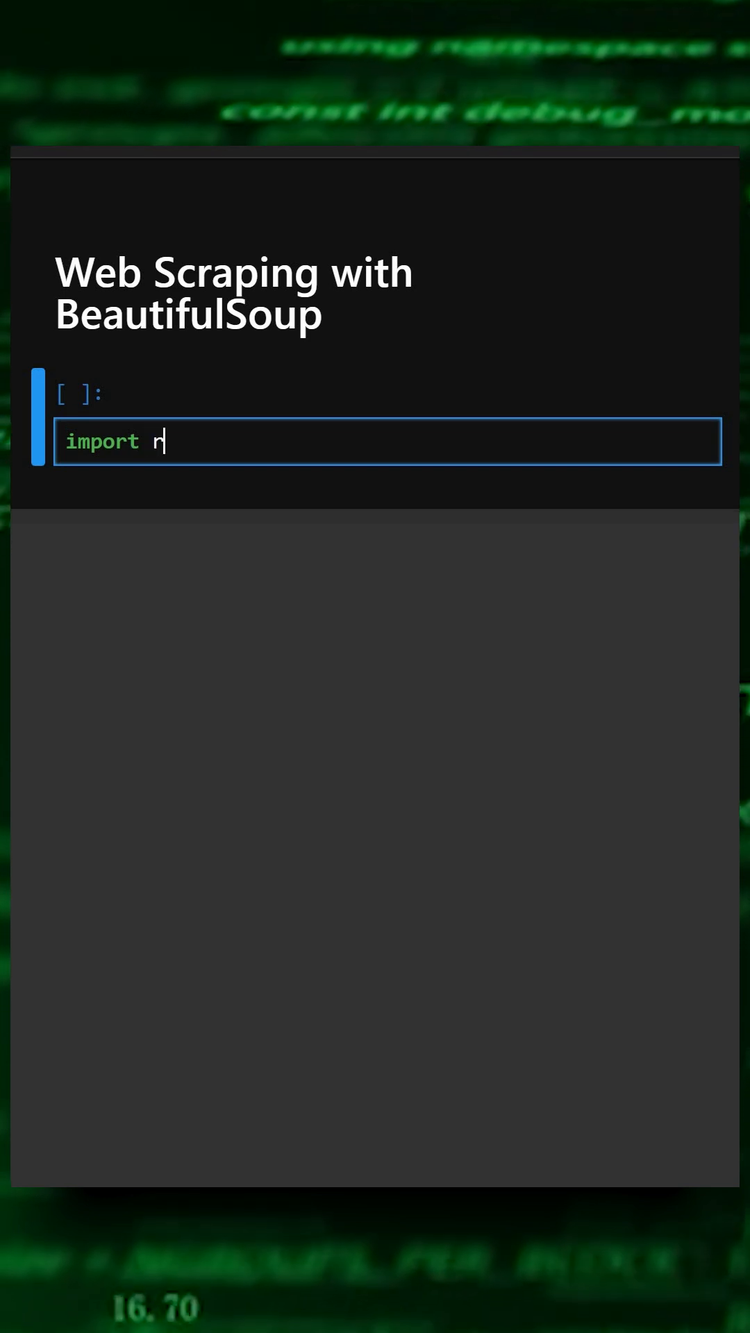
type("equests")
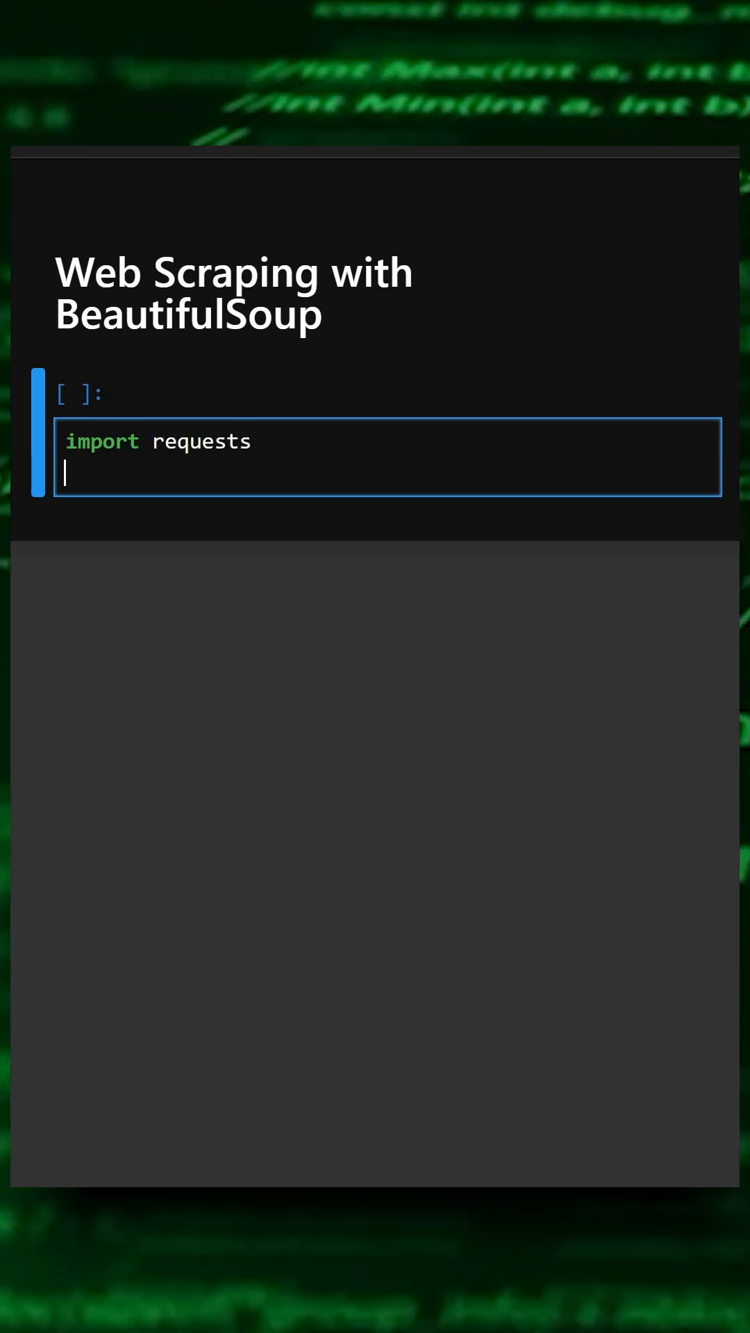
type("imp")
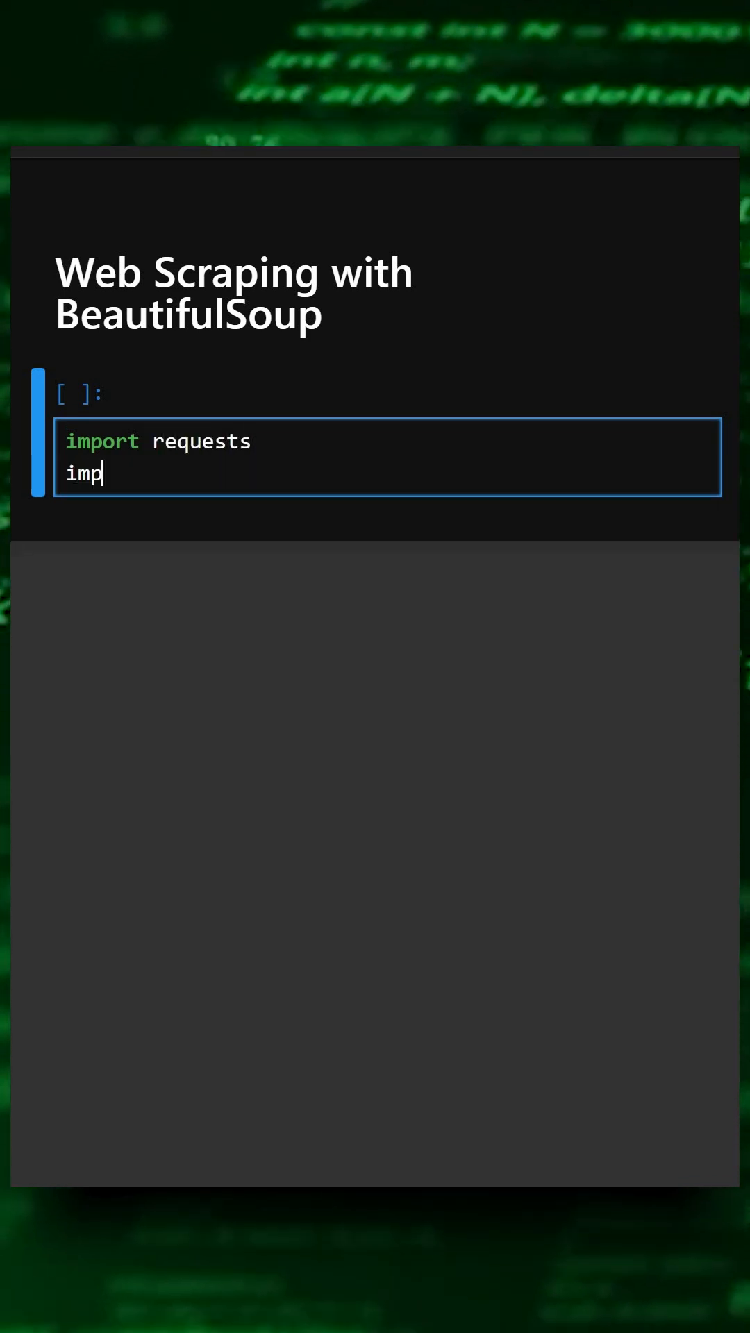
type("rom bs4 import beautifulSou")
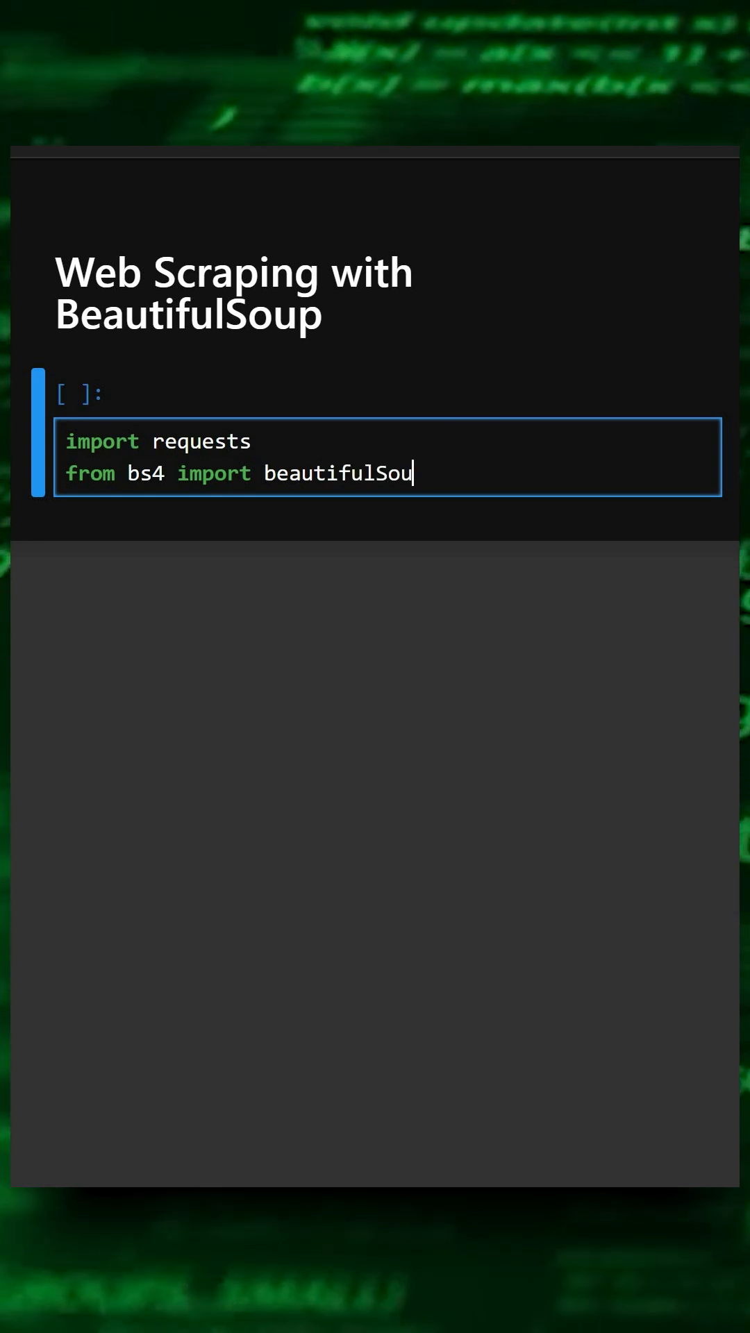
type("p")
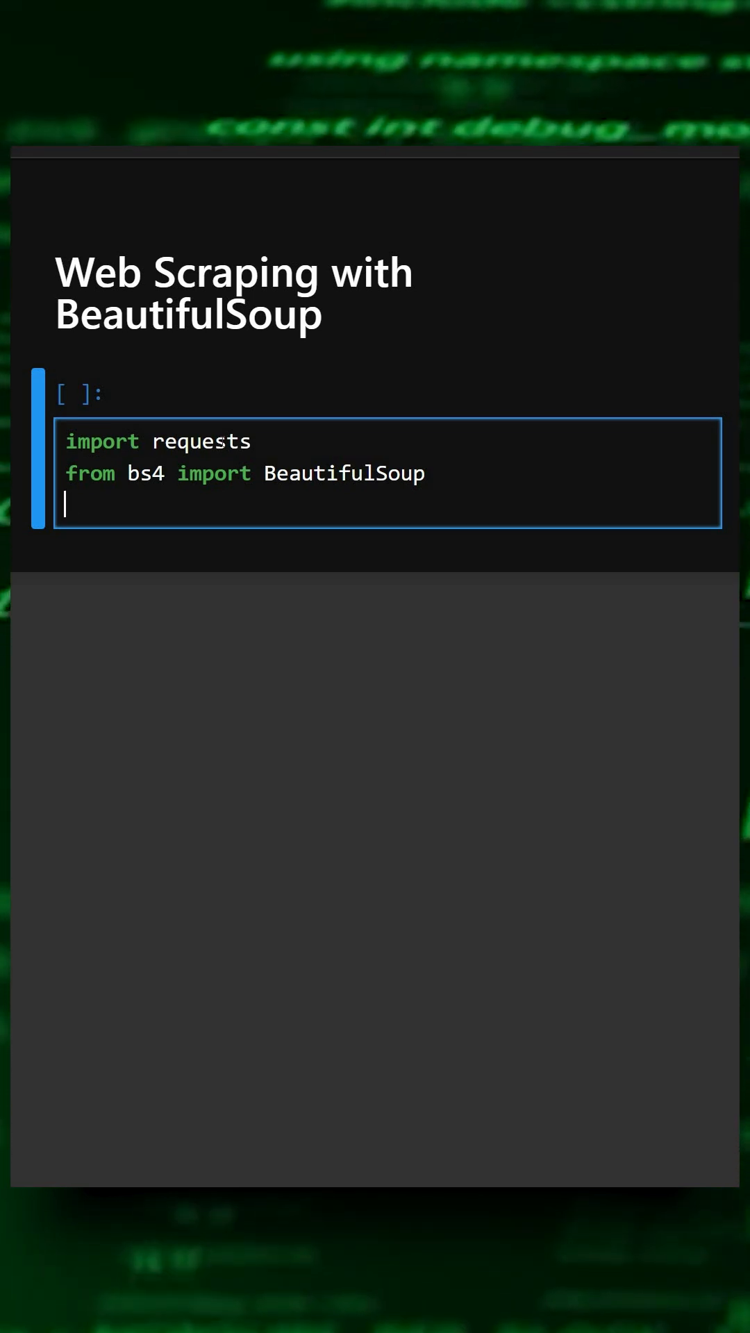
Assign the quotes site URL and fetch it with response=request.get(url)
type("url=\"http\"")
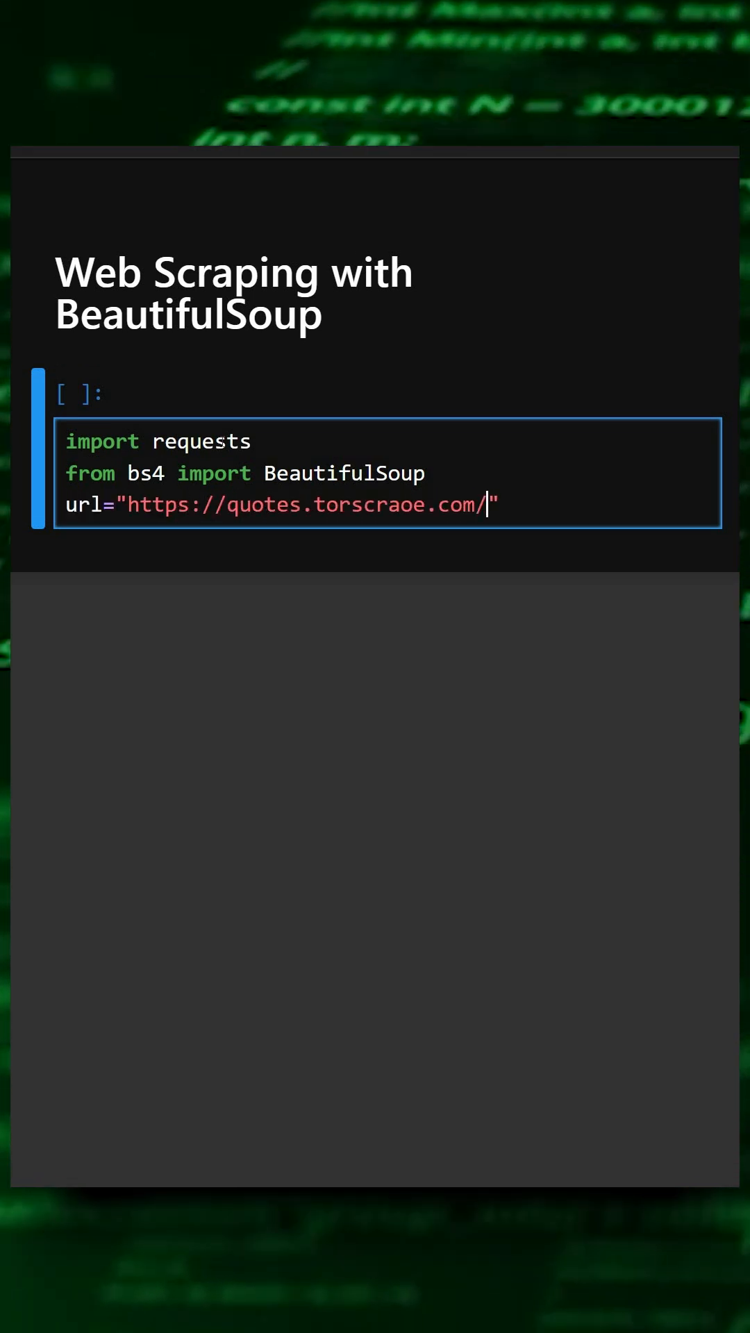
key("enter")
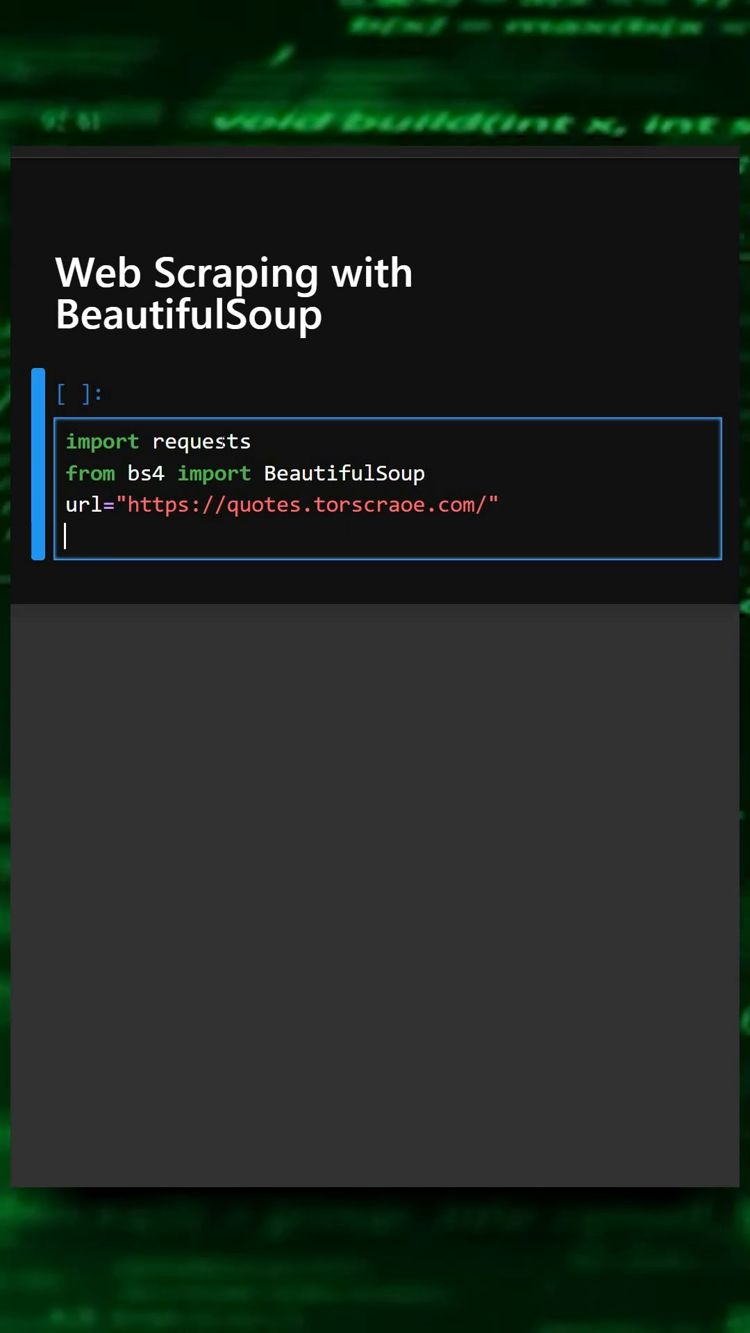
type("response=request.get(url)")
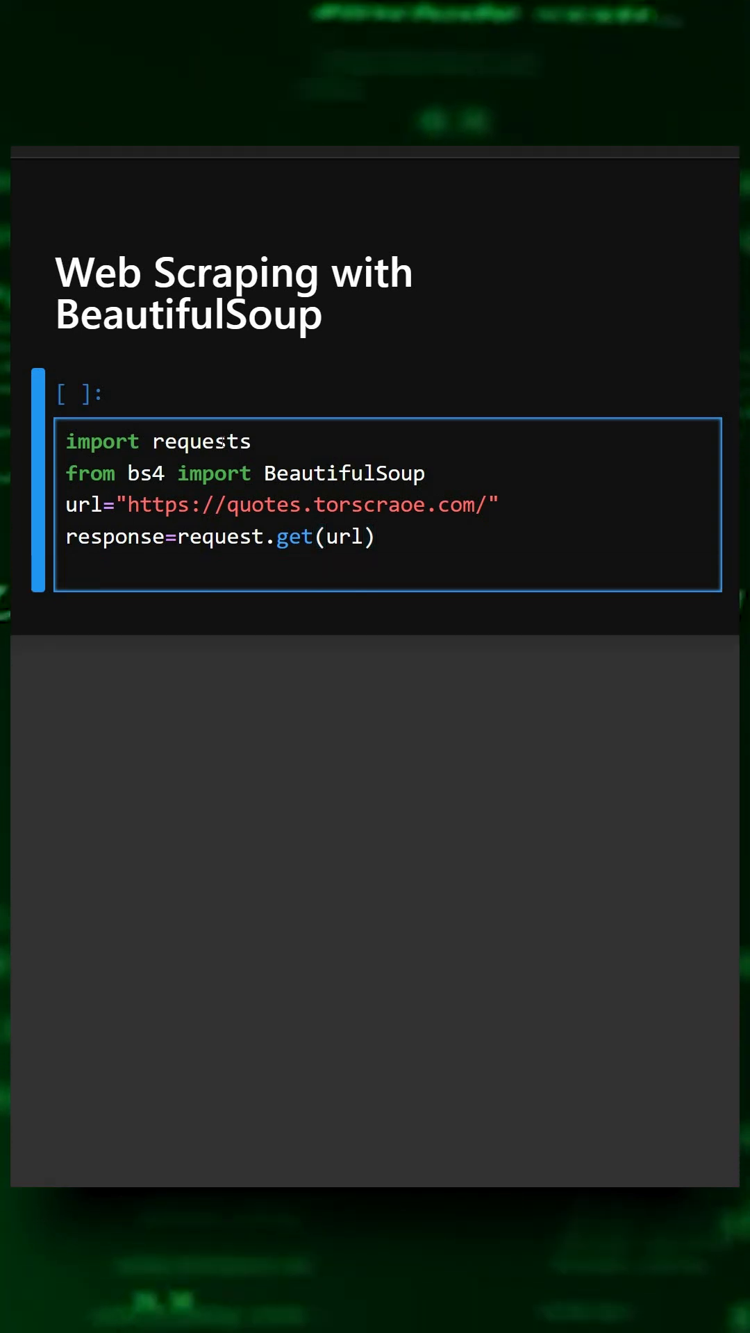
Parse the response into soup with html.parser and start quotes=soup.find_all("span",...)
type("soup=BeautifulSoup")
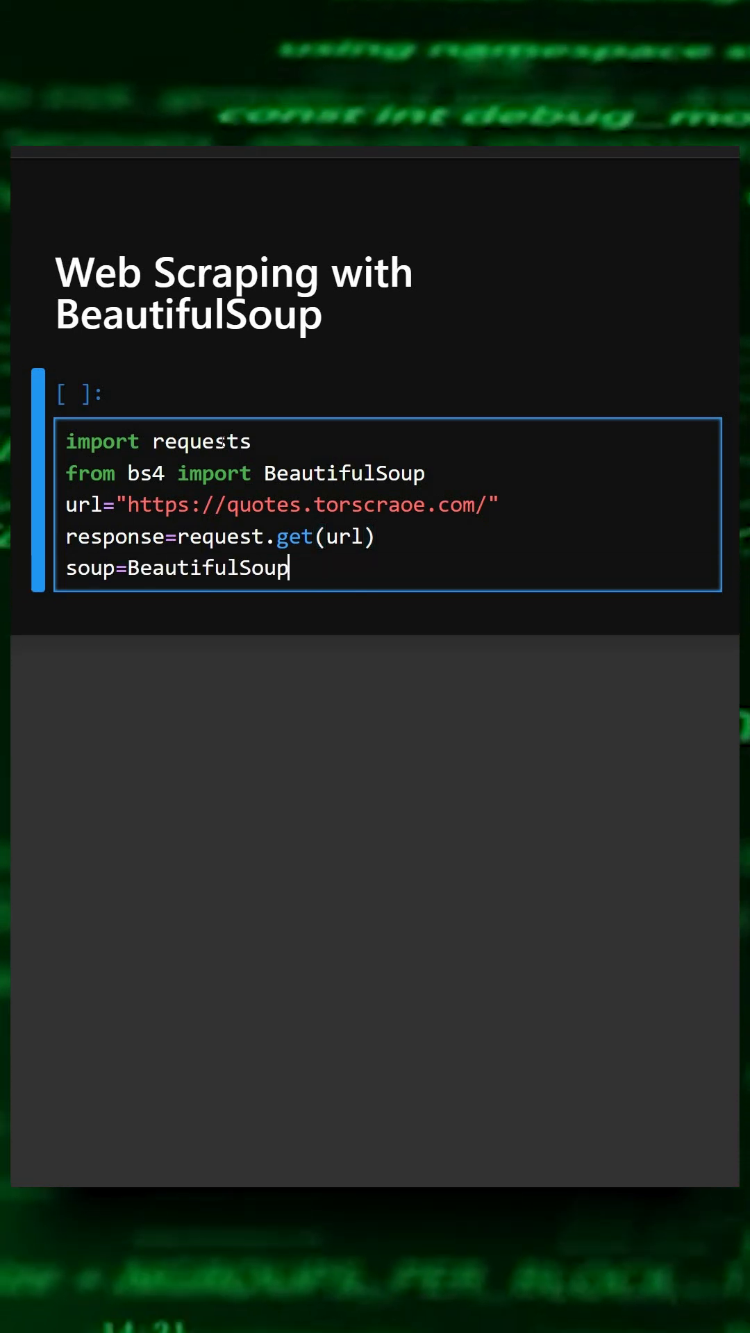
type("(response.text,\"html.parser\")")
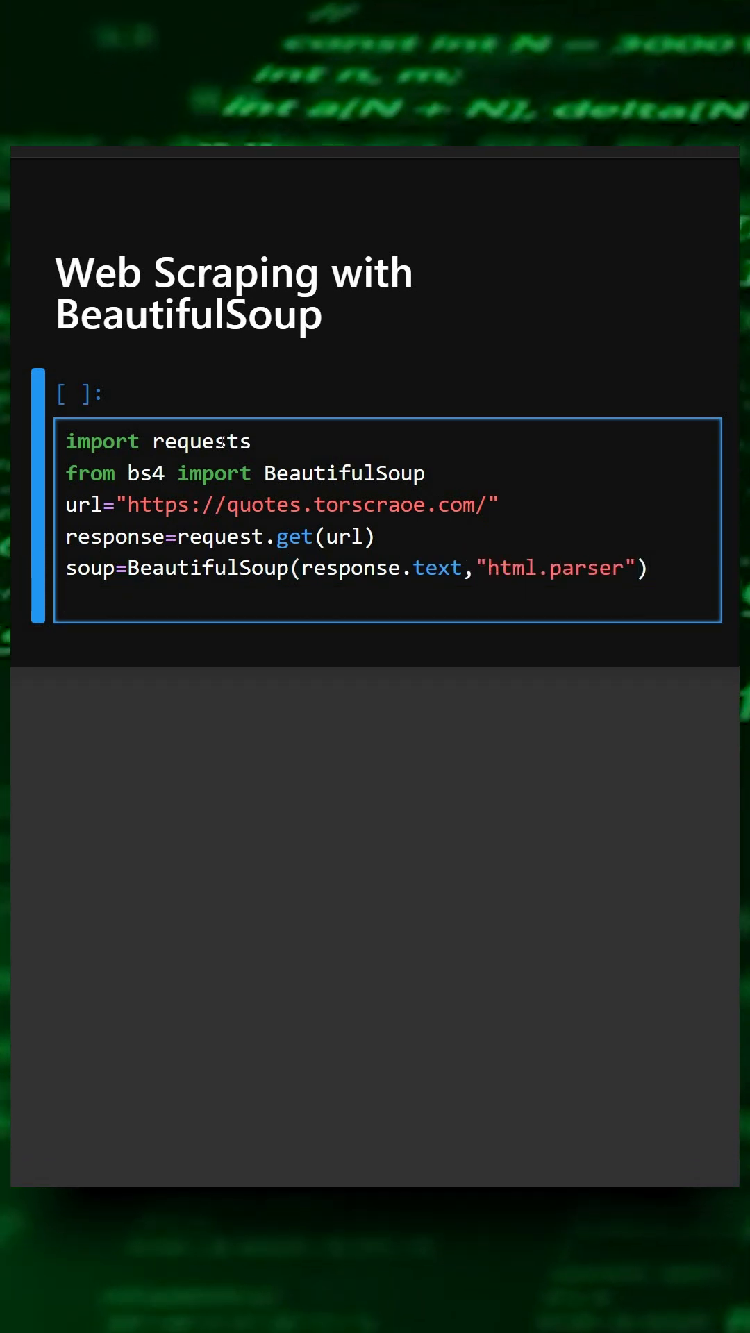
type("quotes=soup.find_all(\"span\",)")
type("authors=soup.find_a")
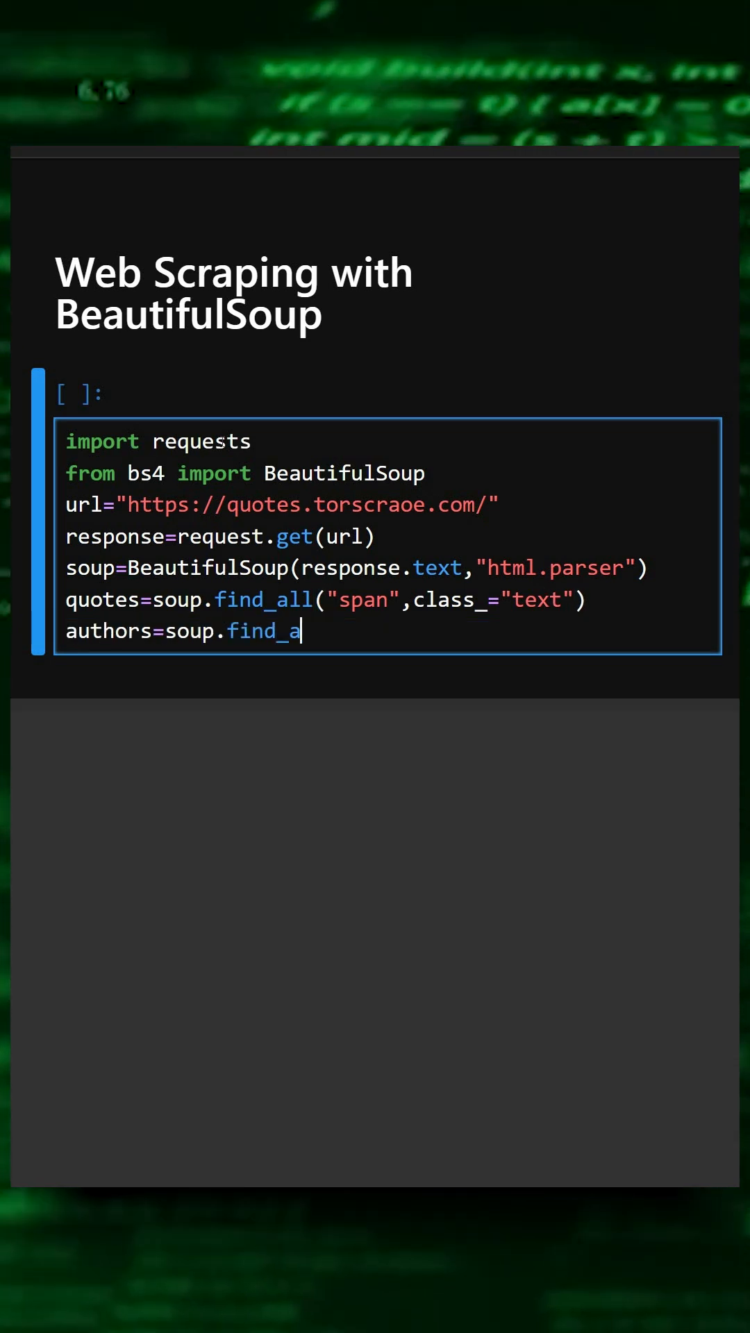
Collect authors via find_all("small",class_="author") and start the for loop over zip(quotes,authors)
type("ll(\"small\",class_=\"author\")")
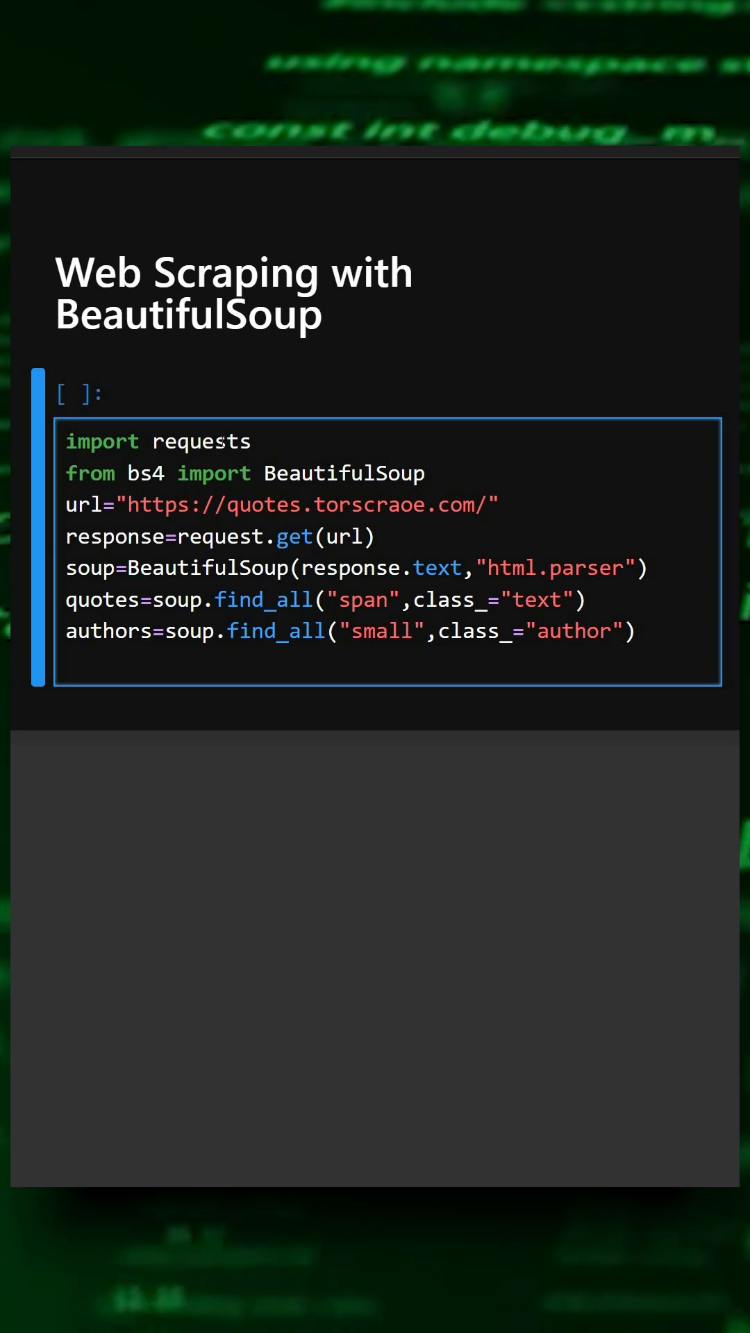
type("fro quote.author in zip(quotes,autho)")
type("print(f\"{quote.text}-{author.text}\")")
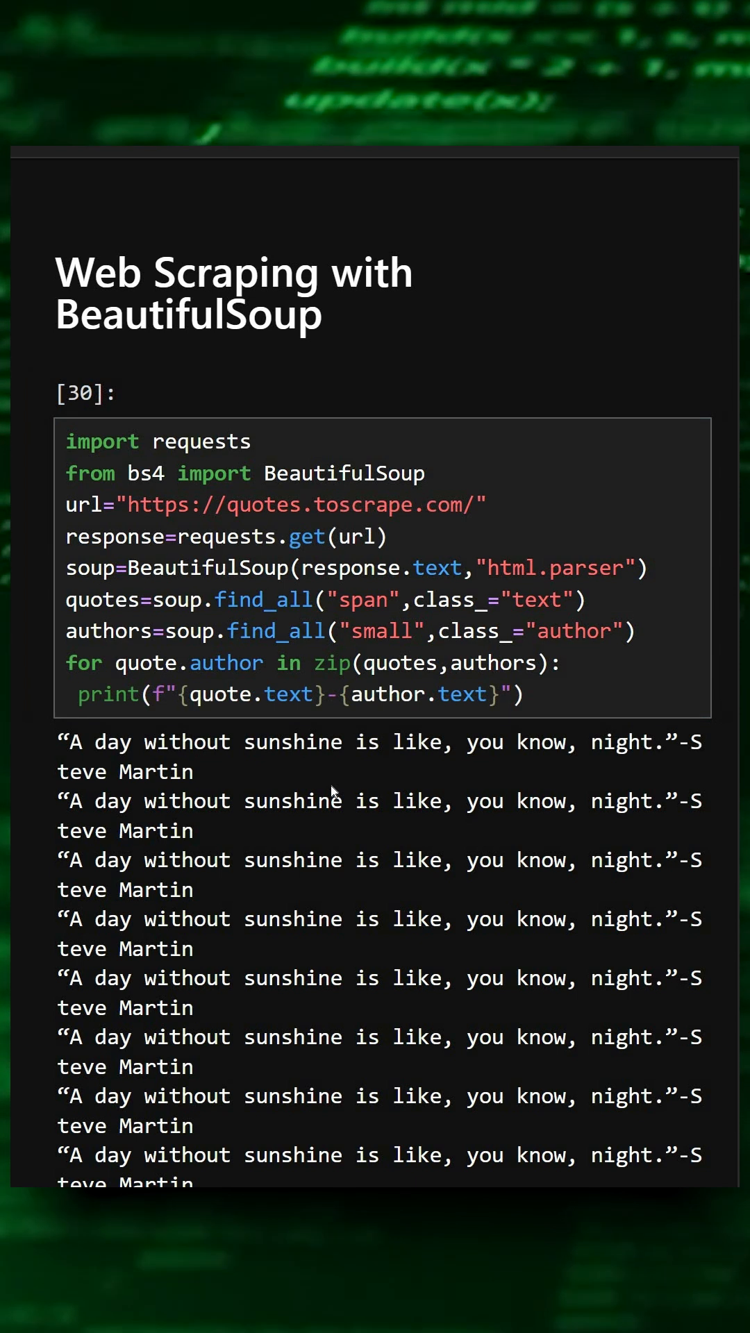
Scroll down through the cell output listing the scraped quotes with authors
scroll("down", 3)
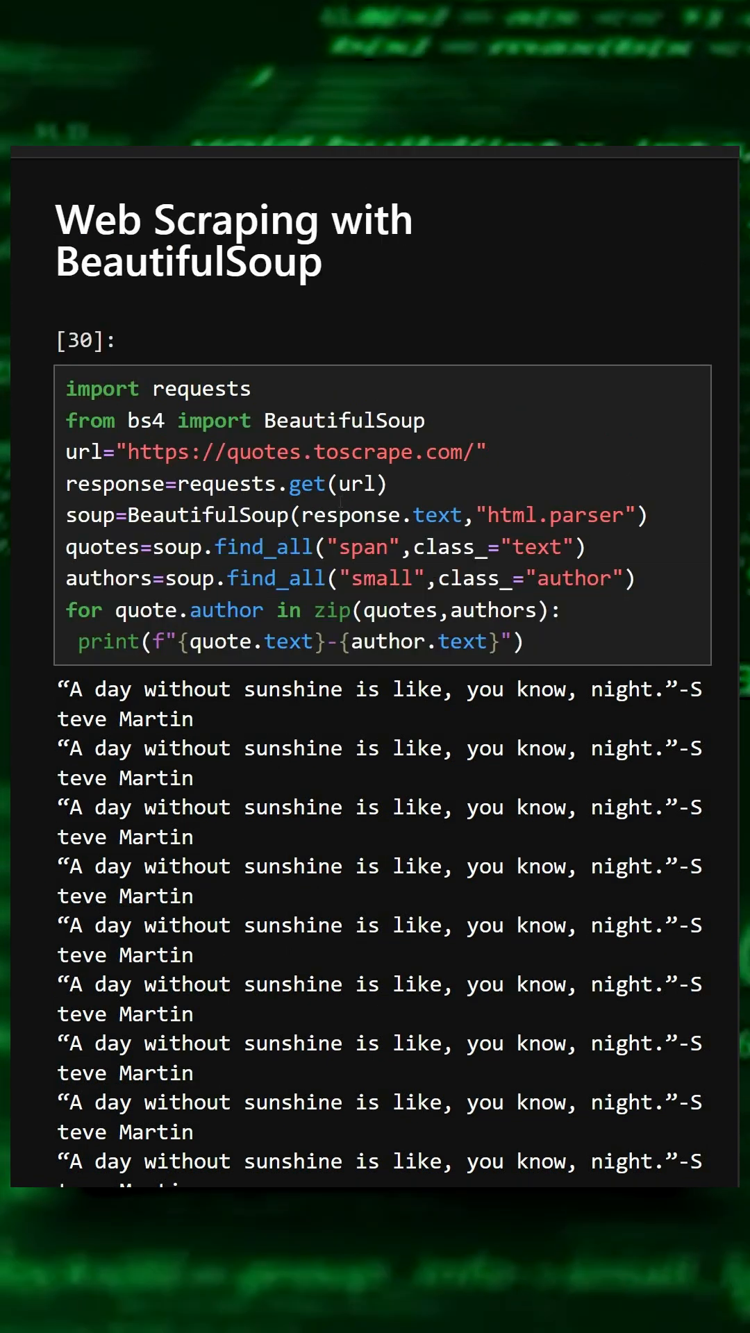
scroll("down", 3)
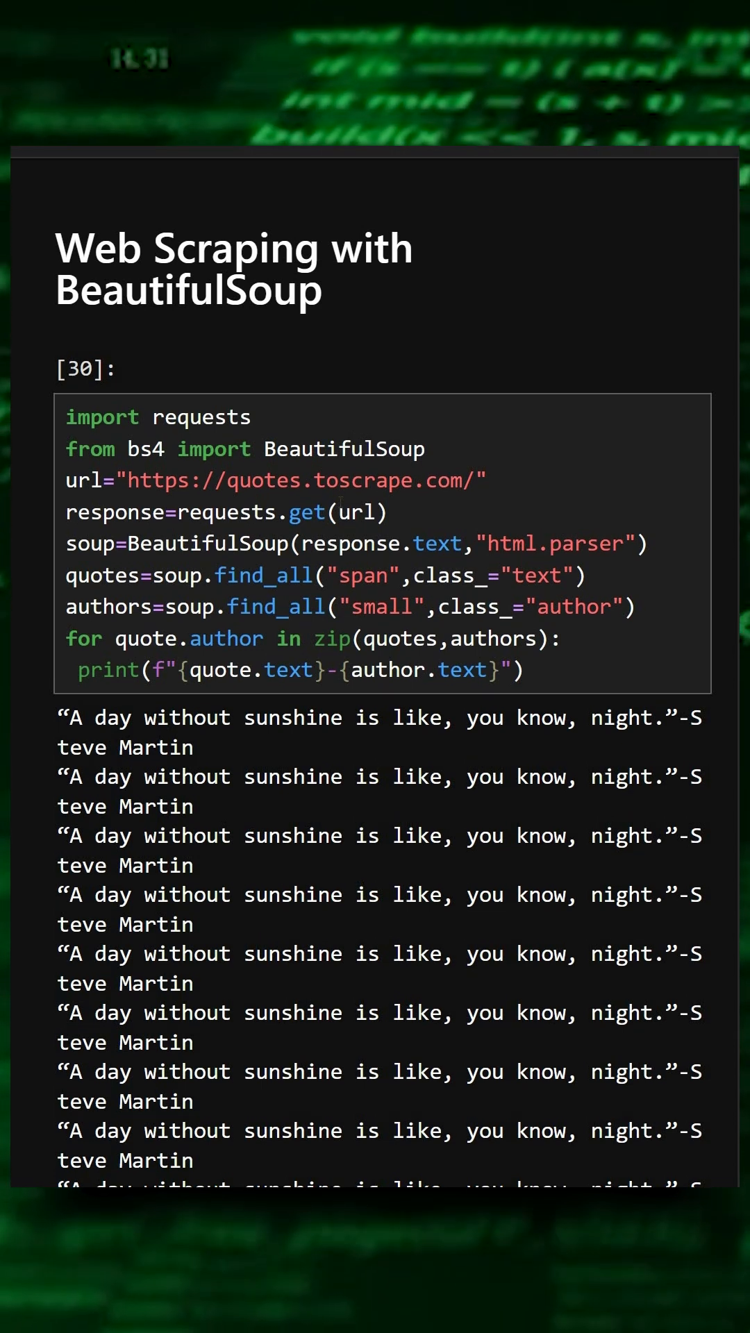